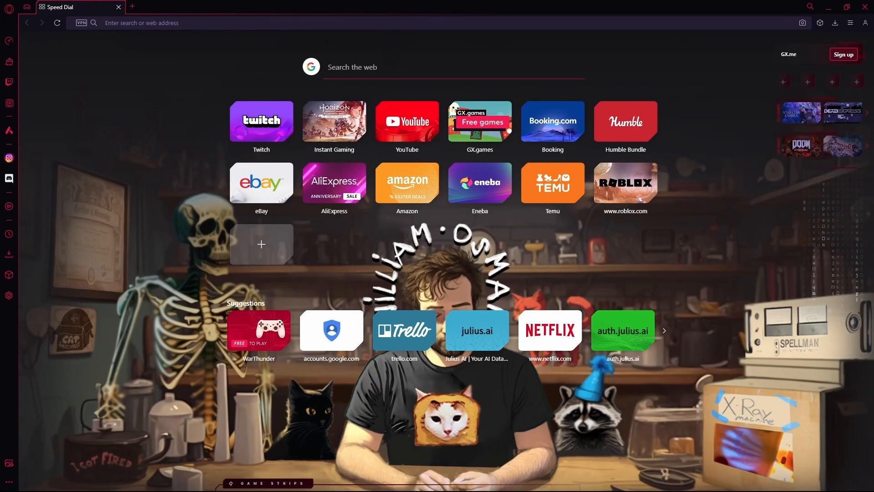
# Open Windows search from the taskbar over Opera GX's Speed Dial
pyautogui.click(167, 23)
pyautogui.write('c')
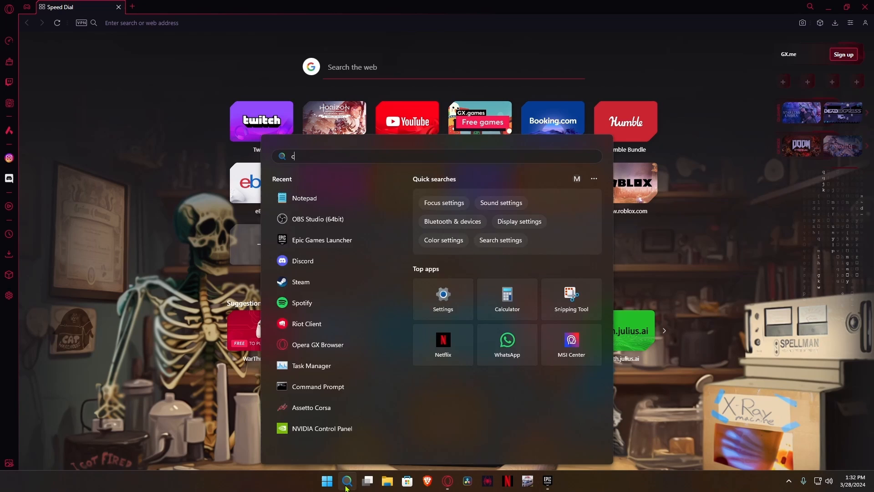
# Search 'control' and go through Control Panel > Programs to 'Uninstall a program'
pyautogui.write('ontrol')
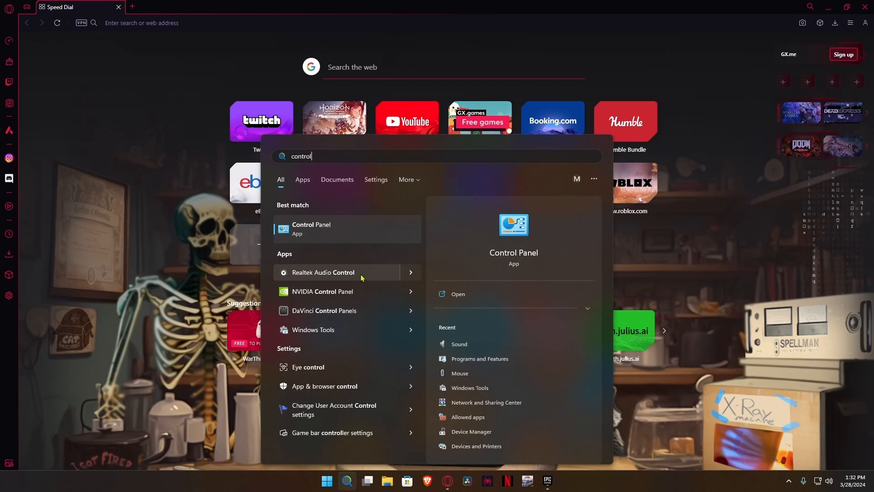
pyautogui.click(311, 229)
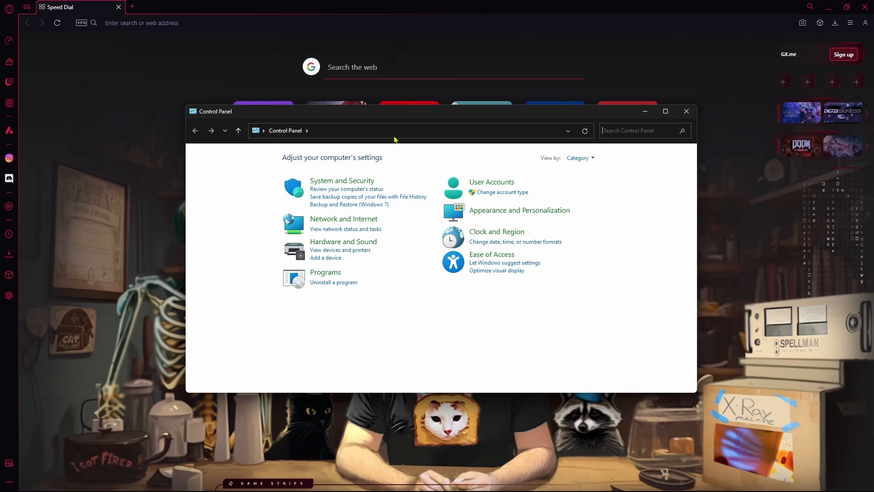
pyautogui.moveTo(391, 166)
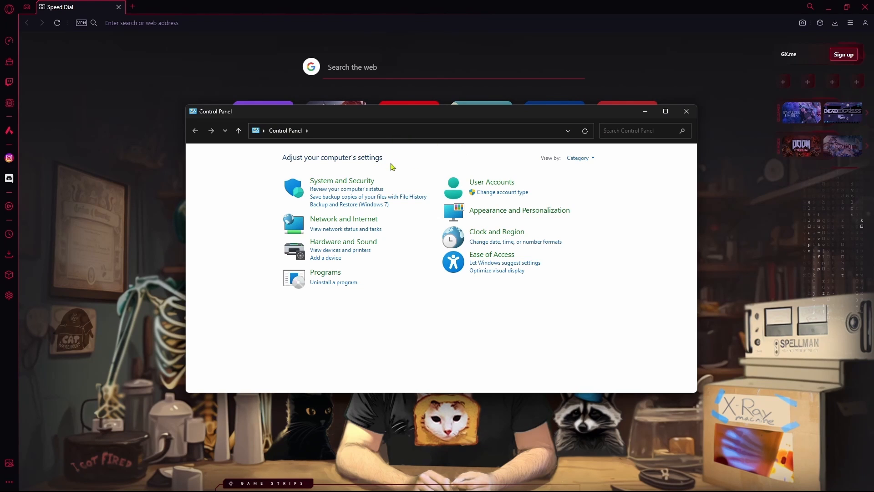
pyautogui.click(642, 131)
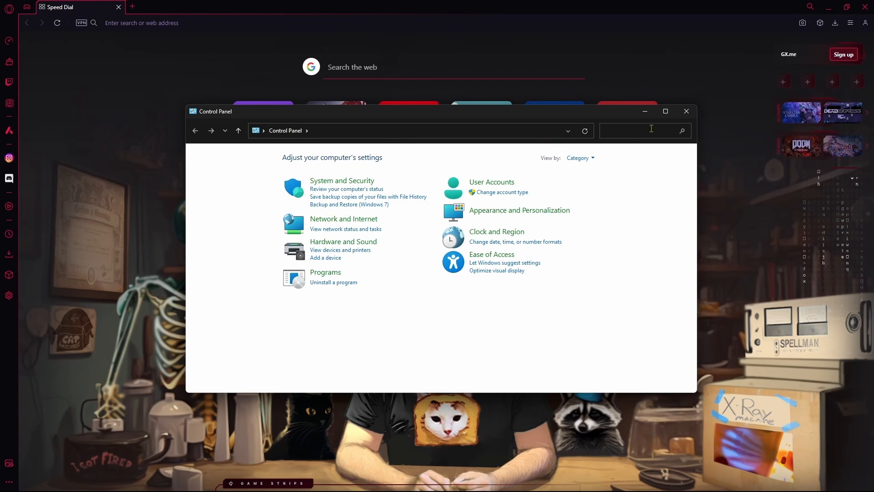
pyautogui.moveTo(325, 273)
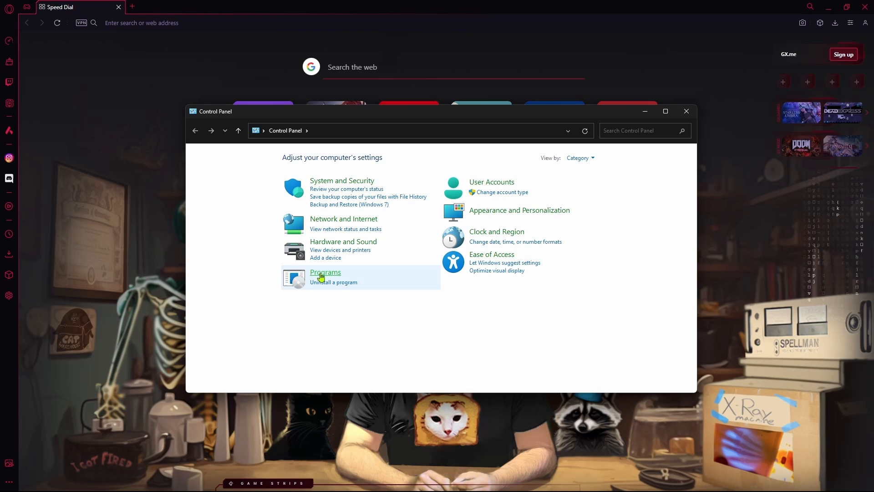
pyautogui.click(325, 273)
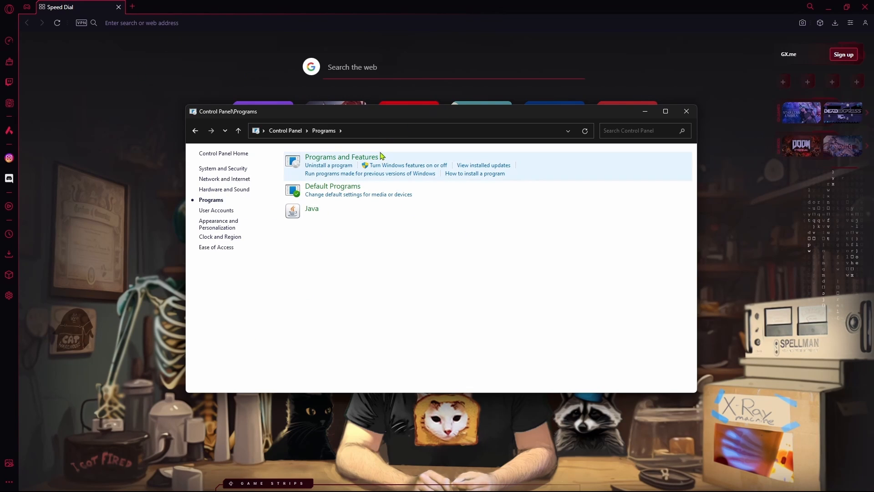
pyautogui.moveTo(328, 167)
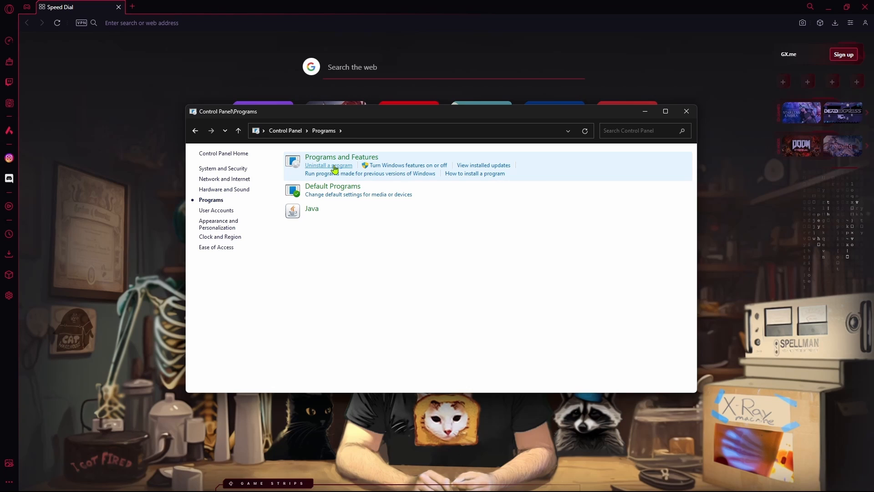
pyautogui.click(328, 165)
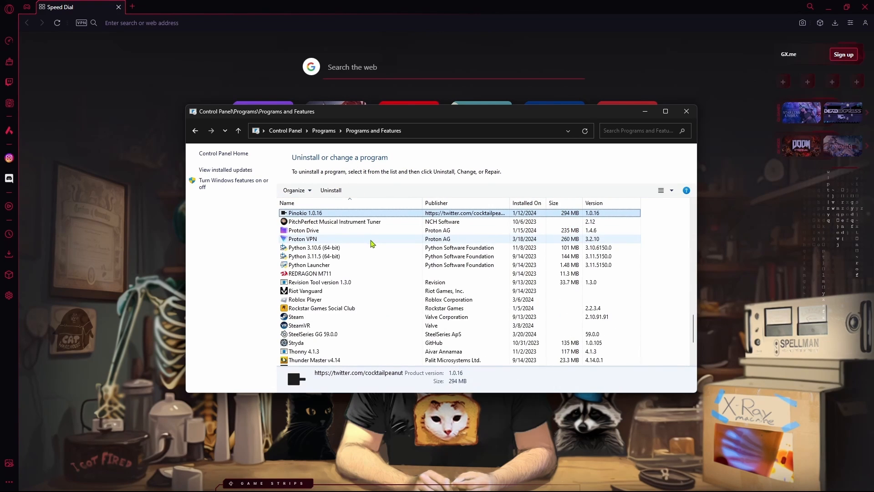
# Scroll to and select the Python Launcher and Python 3.10.6 entries, then close Programs and Features
pyautogui.scroll(-3)
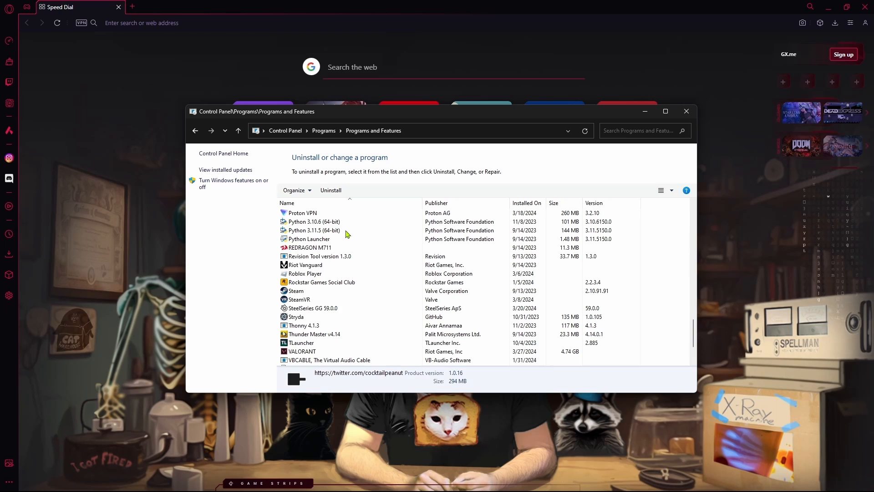
pyautogui.click(335, 239)
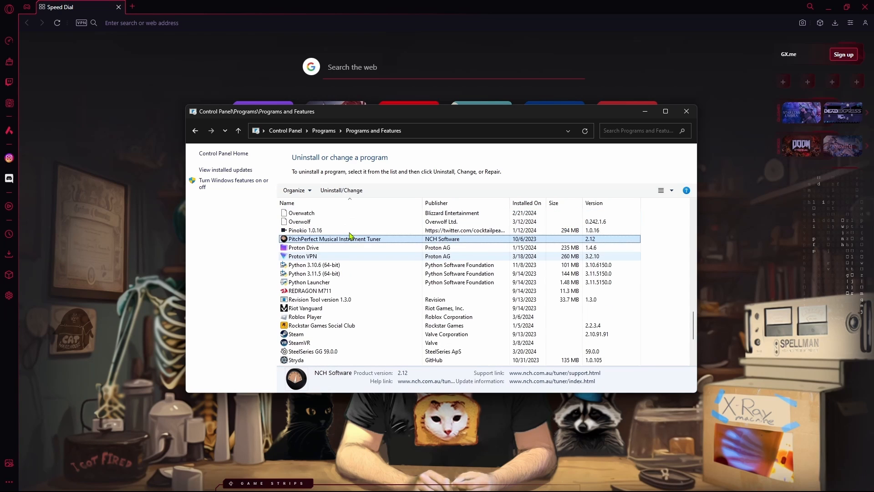
pyautogui.click(310, 281)
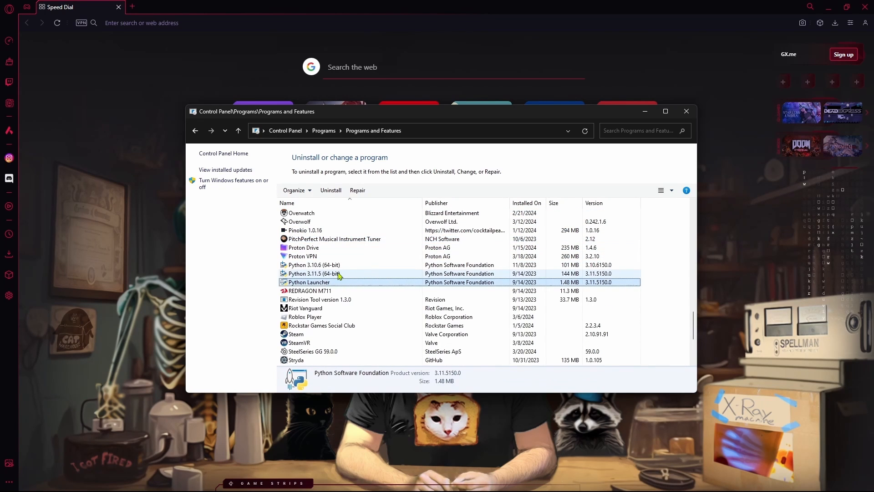
pyautogui.moveTo(332, 277)
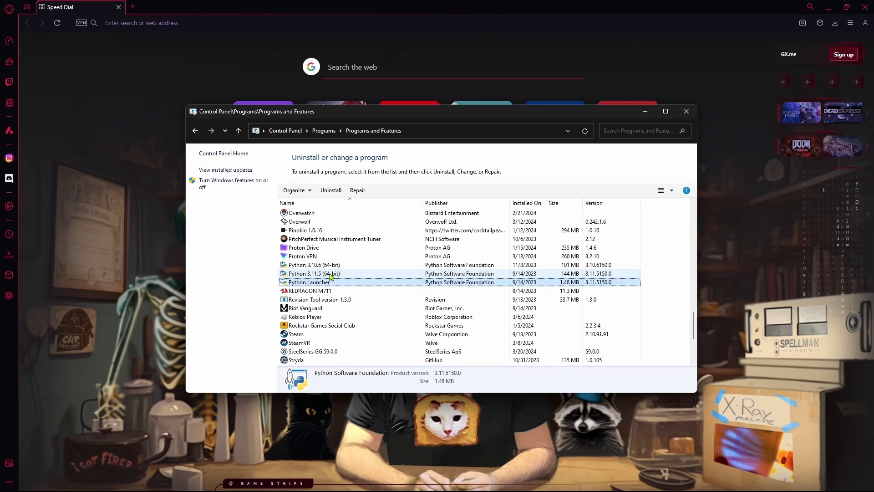
pyautogui.click(314, 265)
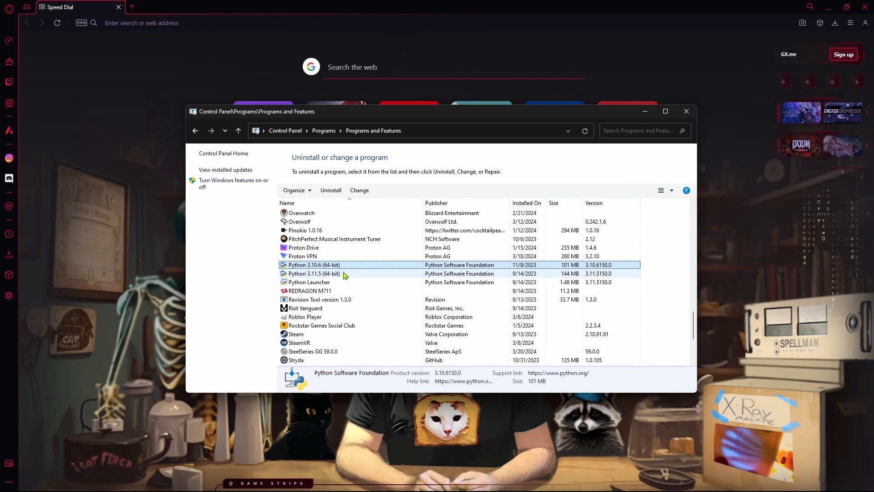
pyautogui.moveTo(342, 284)
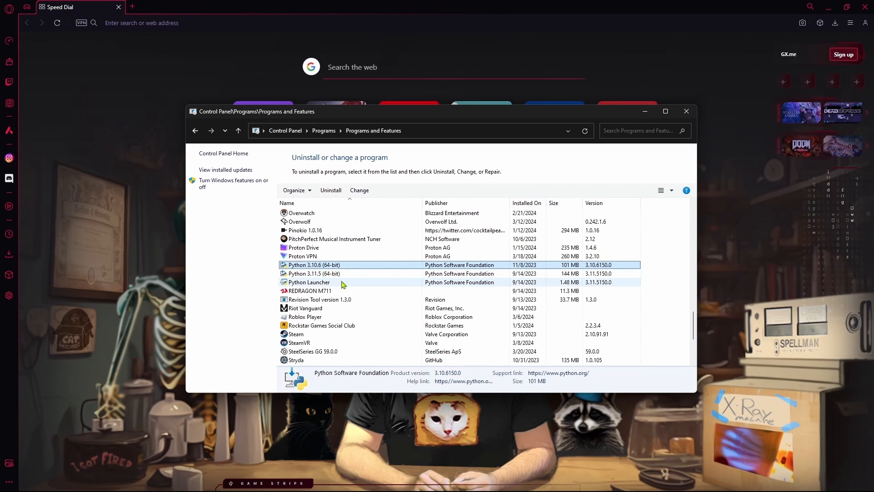
pyautogui.click(686, 112)
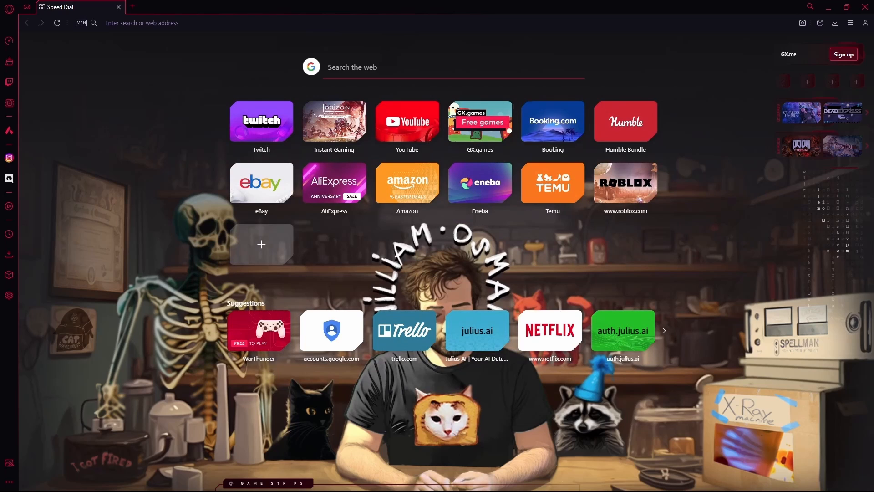
# Search 'python download' to reach python.org's downloads page, then add a new tab
pyautogui.click(167, 23)
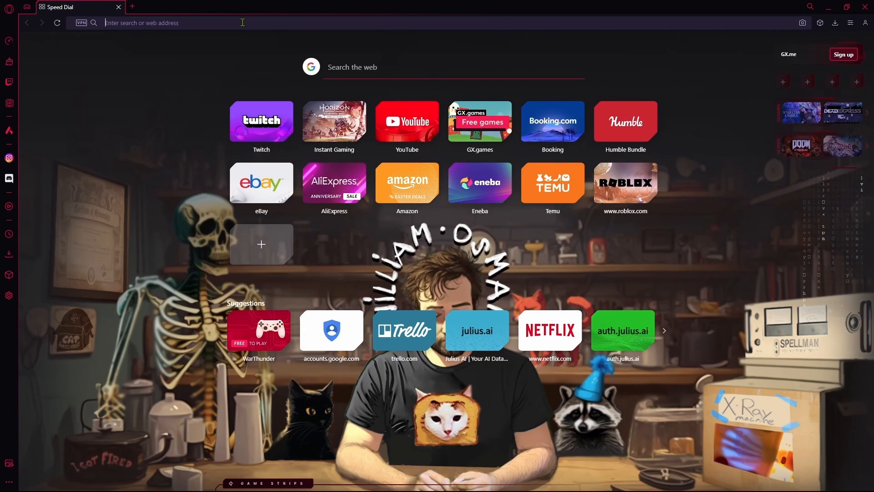
pyautogui.write('python downlaod')
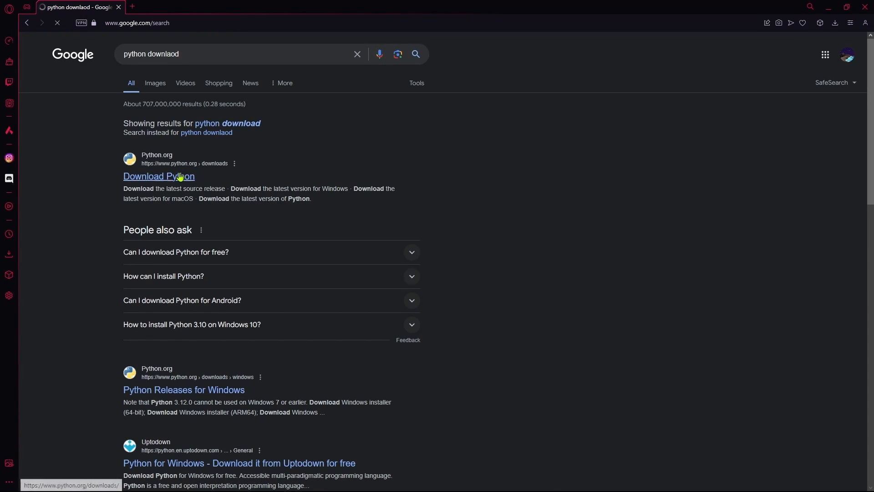
pyautogui.click(158, 177)
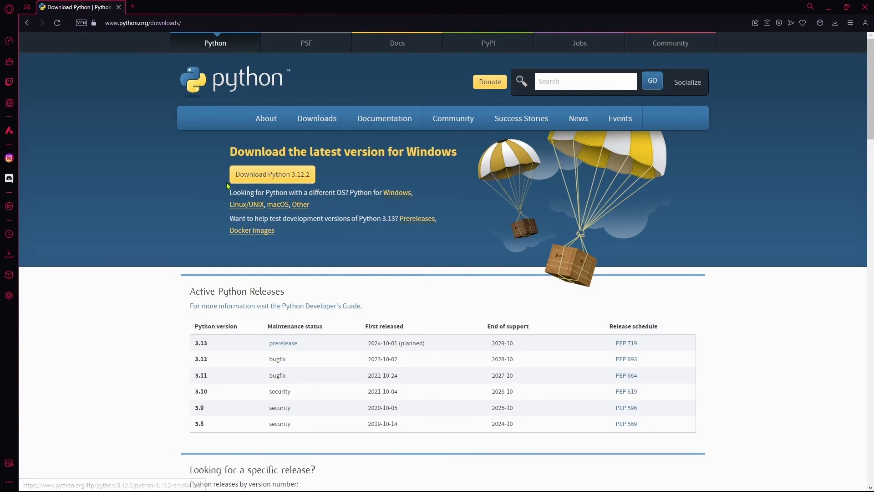
pyautogui.moveTo(239, 121)
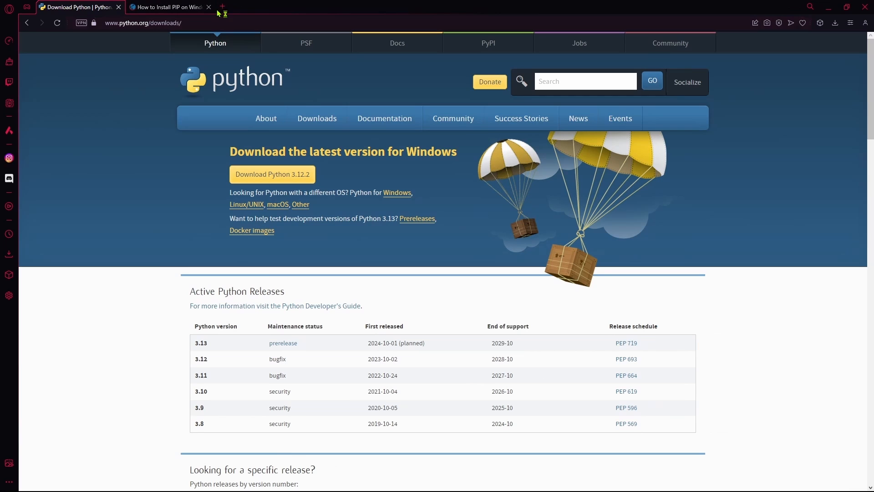
pyautogui.moveTo(220, 4)
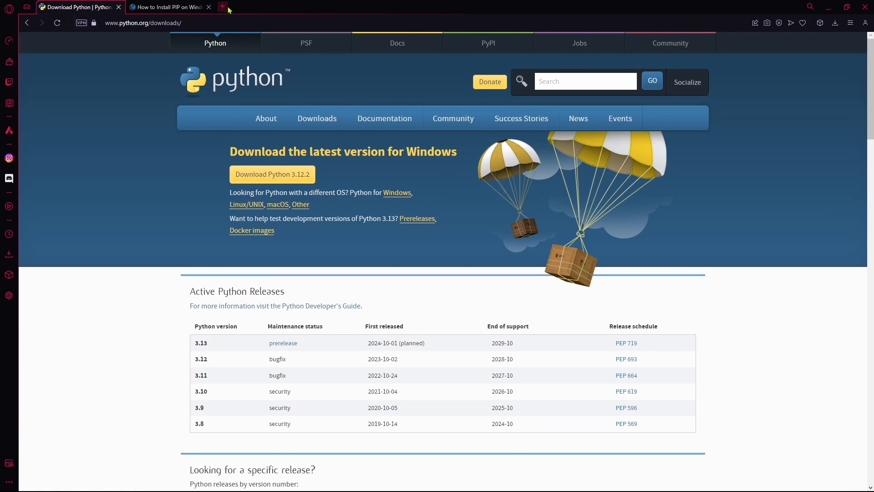
pyautogui.click(223, 6)
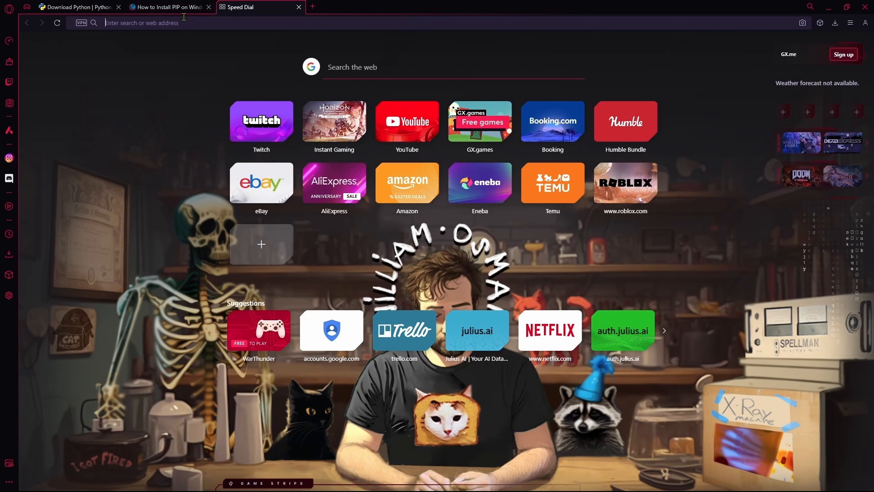
# Scroll the phoenixnap PIP guide to Method 1 and copy its get-pip.py curl command
pyautogui.click(167, 7)
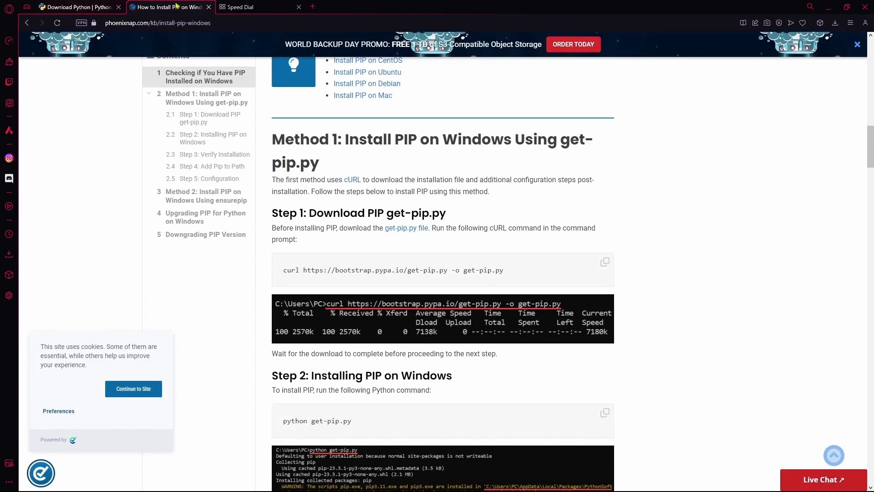
pyautogui.scroll(3)
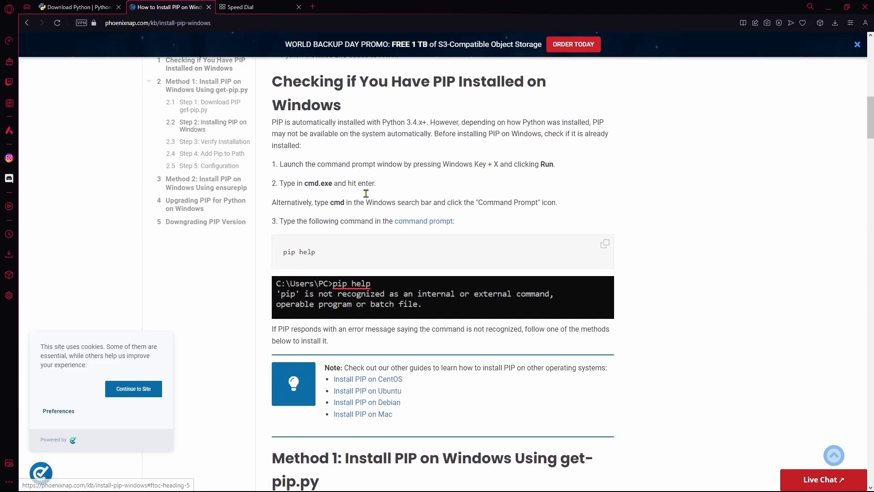
pyautogui.scroll(-3)
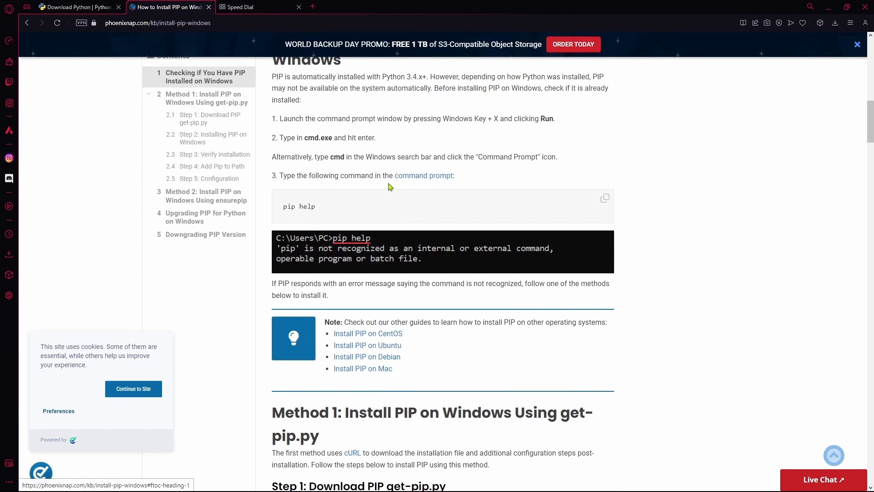
pyautogui.scroll(-3)
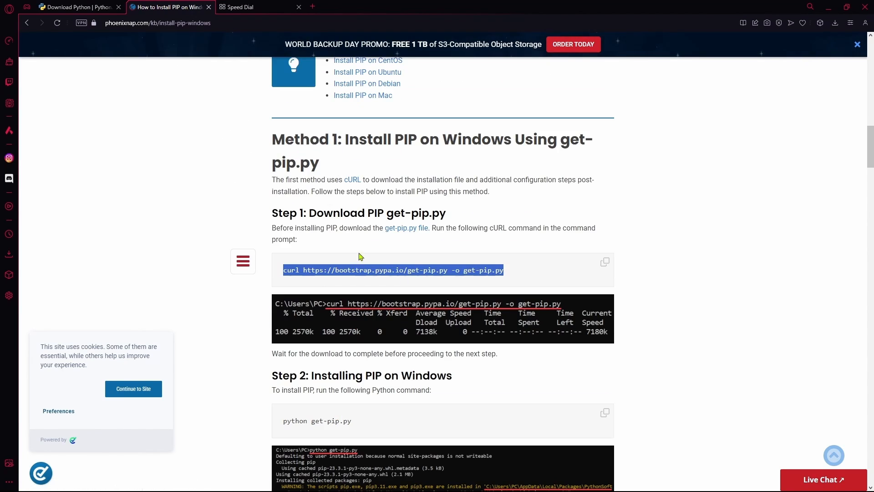
pyautogui.rightClick(358, 270)
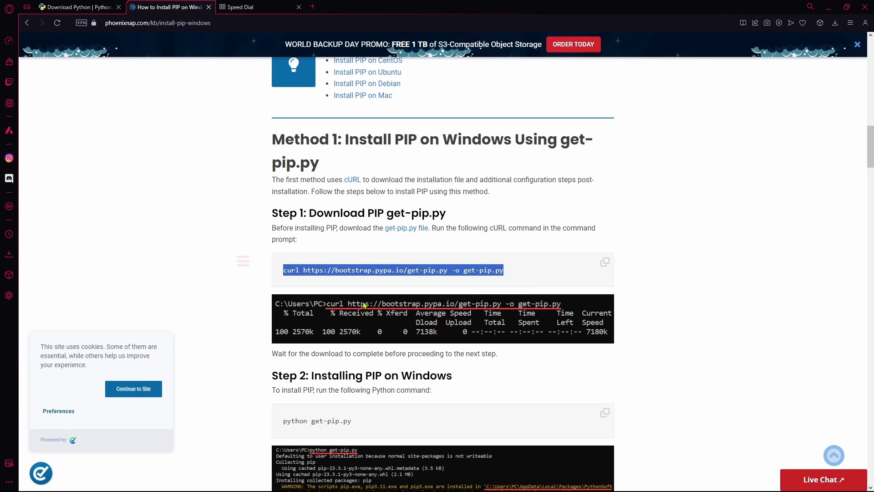
# Run the get-pip.py curl download in an administrator Command Prompt, then minimize it
pyautogui.rightClick(317, 228)
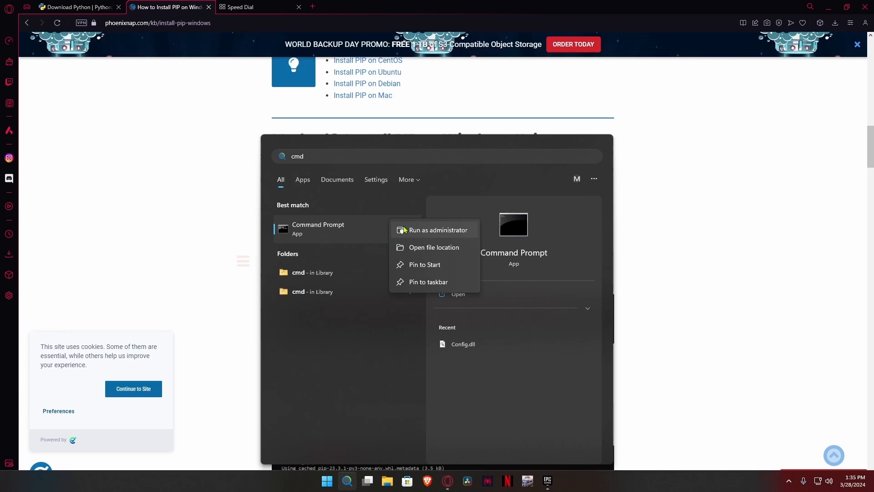
pyautogui.click(436, 230)
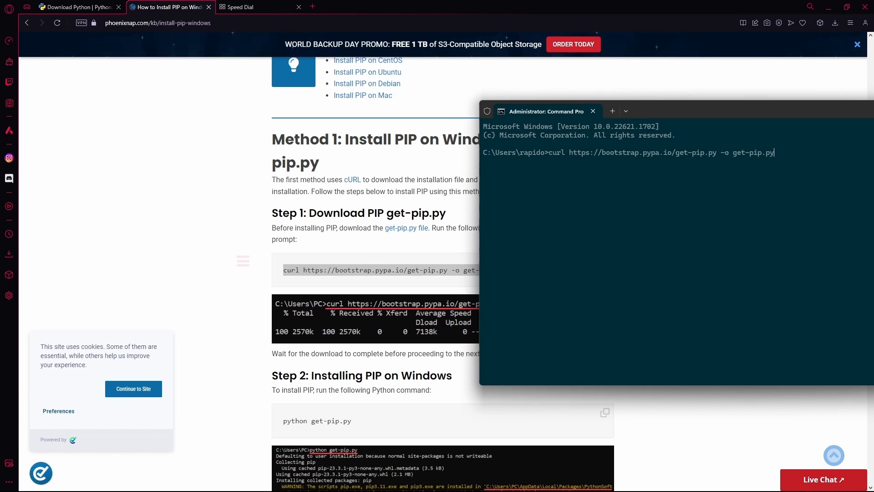
pyautogui.press('Return')
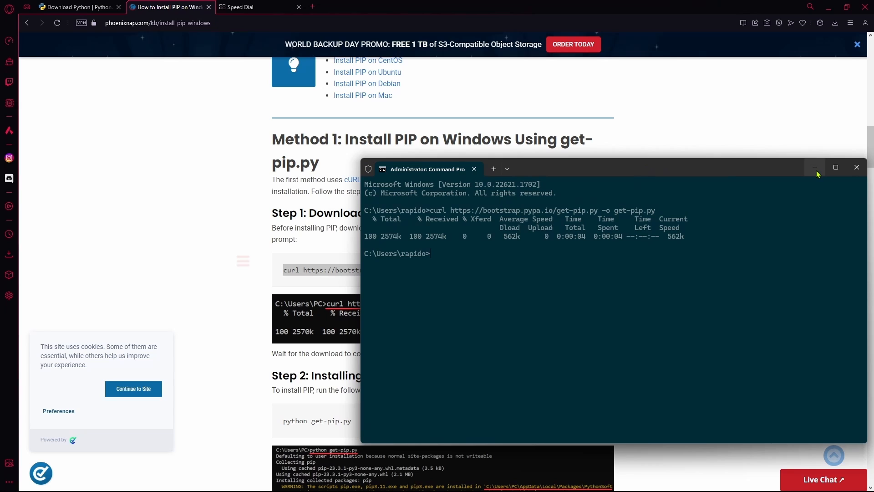
pyautogui.click(815, 167)
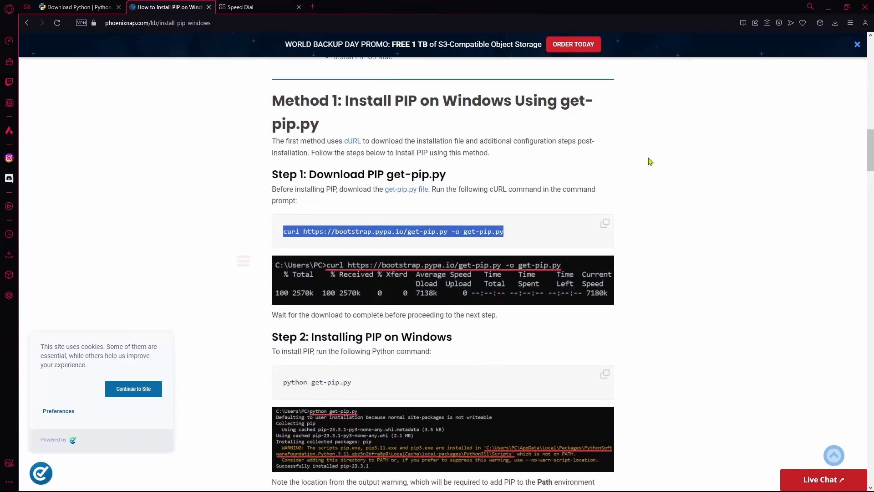
# Select the guide's Step 2 'python get-pip.py' command and move to Step 3's 'python -m pip help'
pyautogui.scroll(-3)
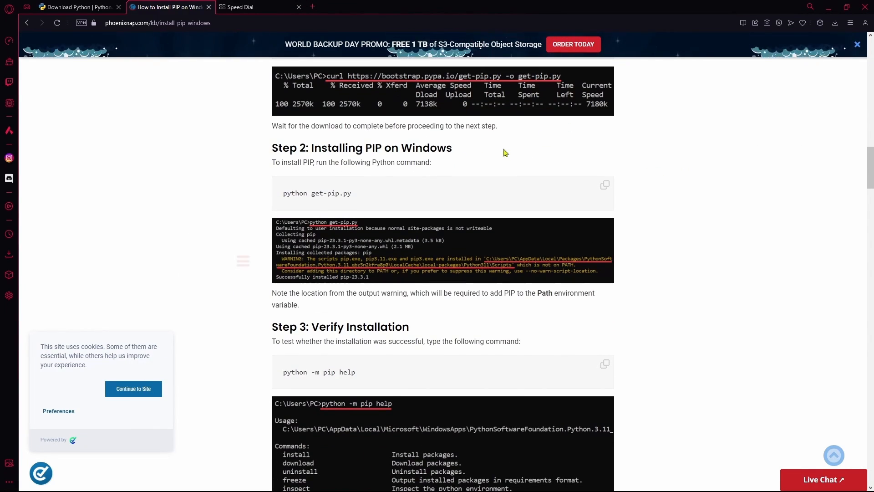
pyautogui.doubleClick(317, 193)
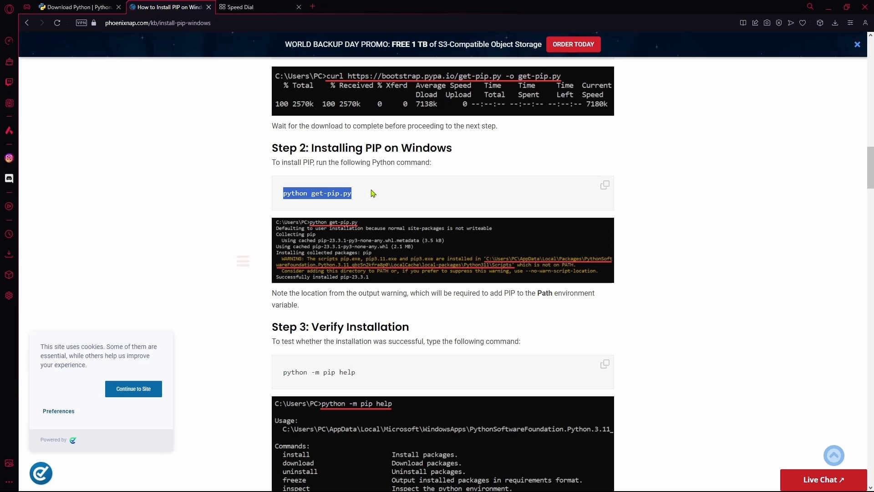
pyautogui.moveTo(366, 199)
pyautogui.write('cm')
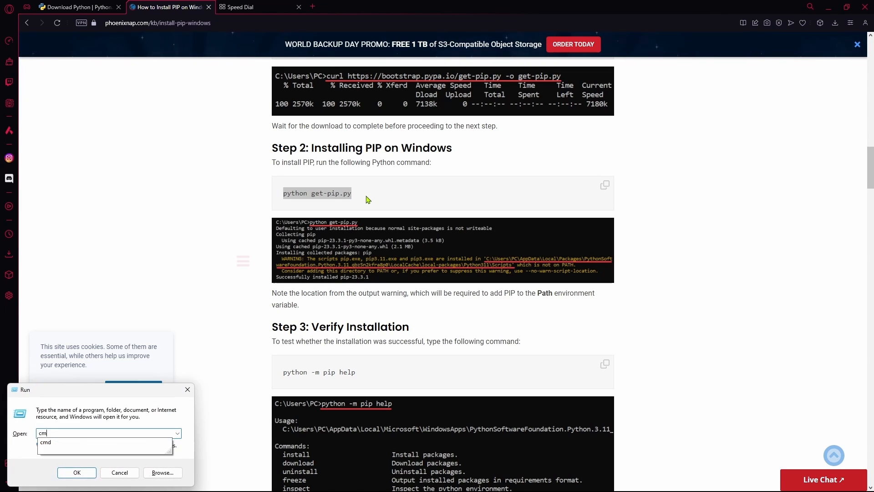
pyautogui.click(76, 472)
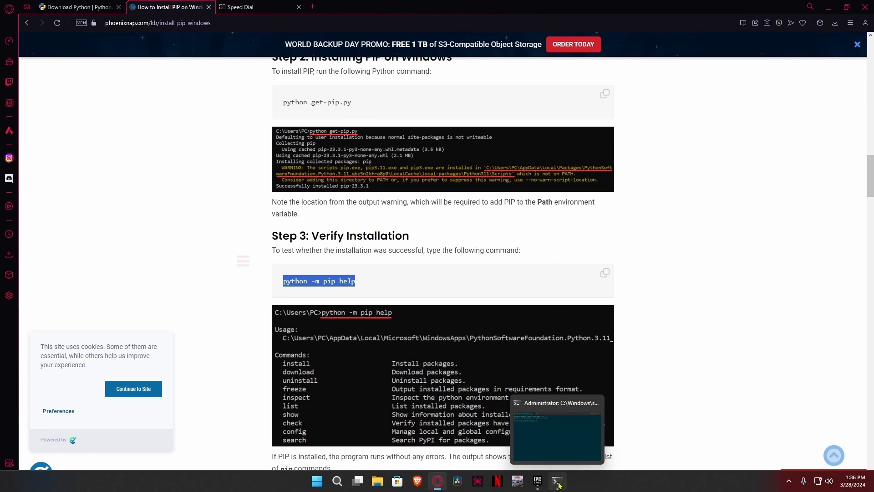
# Review the pip 24.0 output in the admin prompt, then close it and the phoenixnap tab
pyautogui.click(557, 429)
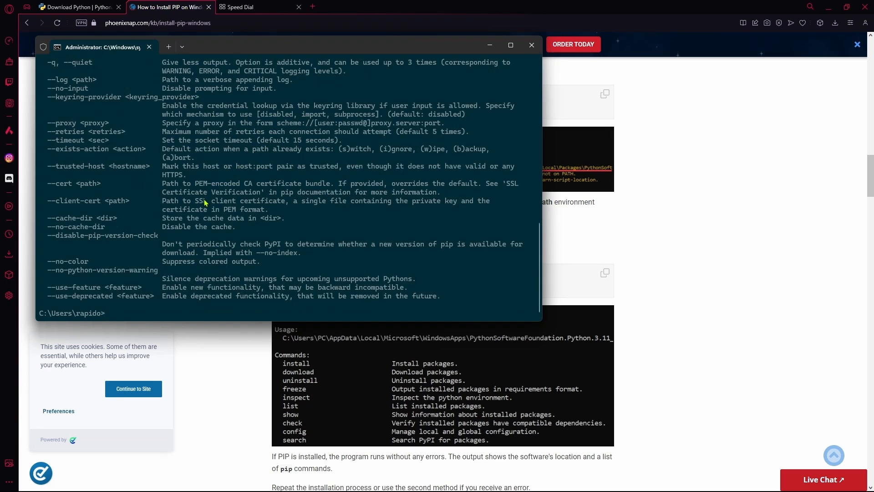
pyautogui.scroll(3)
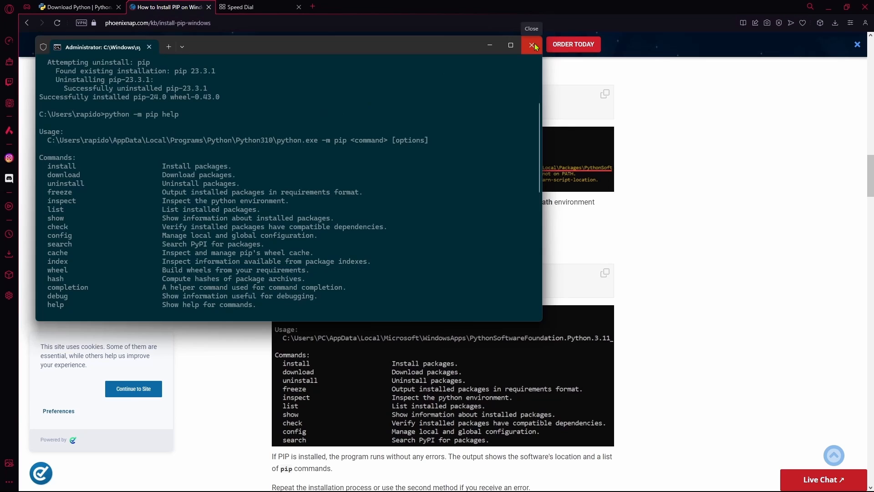
pyautogui.click(531, 45)
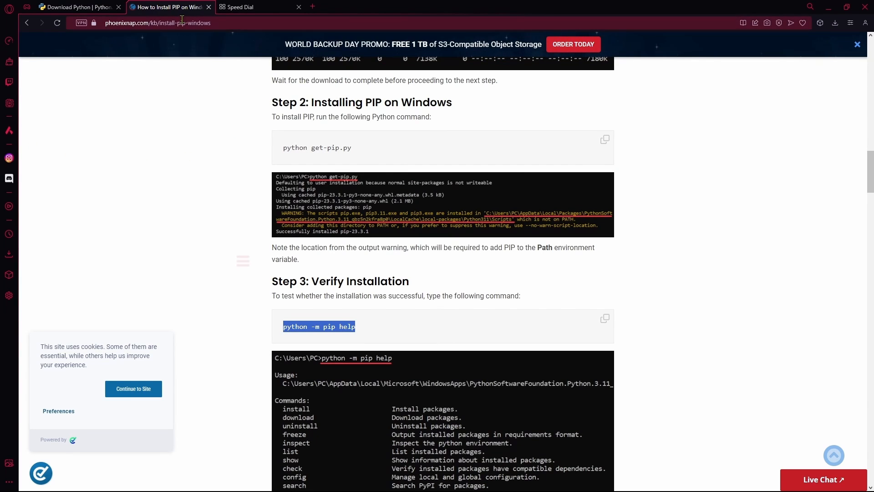
pyautogui.click(209, 6)
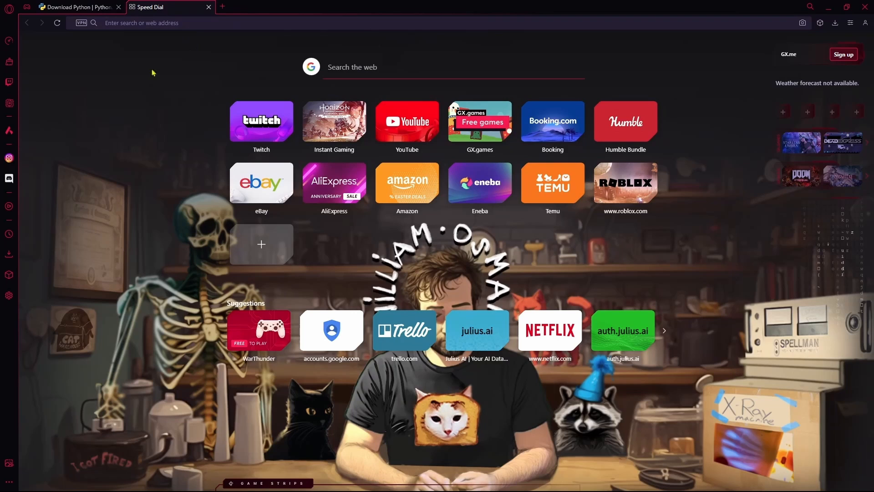
# Search Windows for 'updates' to list Check For Updates and Windows Update settings
pyautogui.click(347, 481)
pyautogui.write('u')
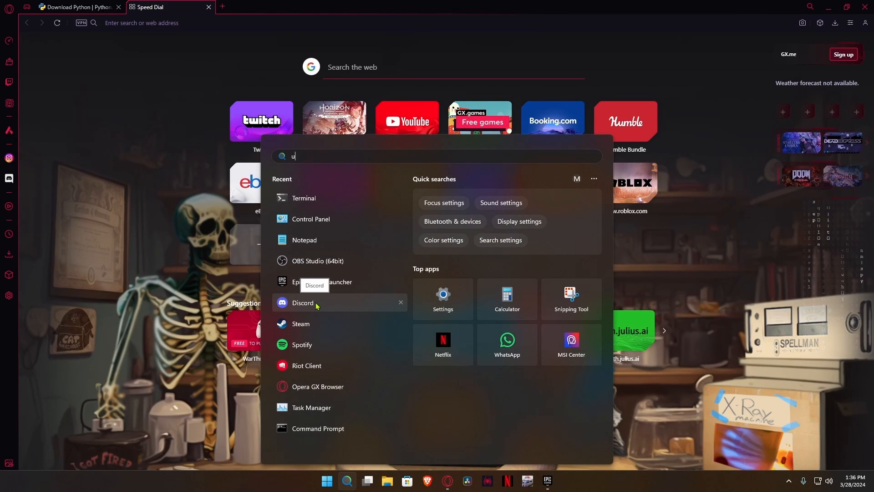
pyautogui.write('pdates')
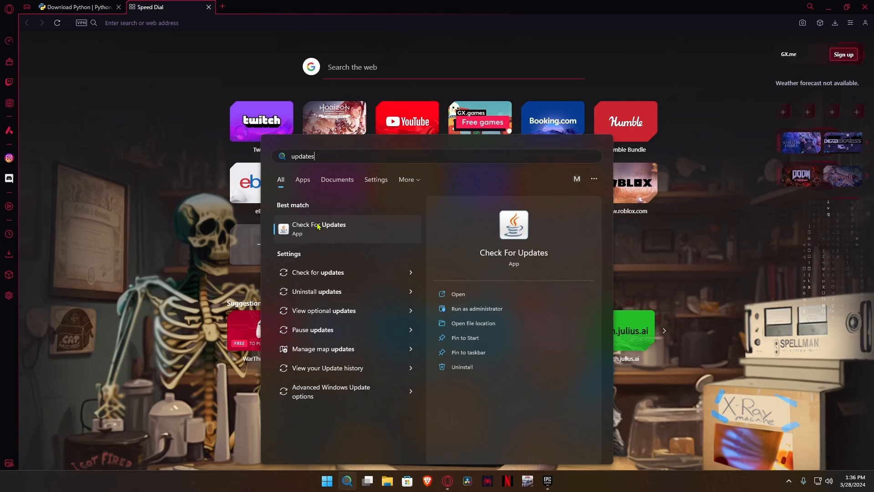
pyautogui.moveTo(352, 279)
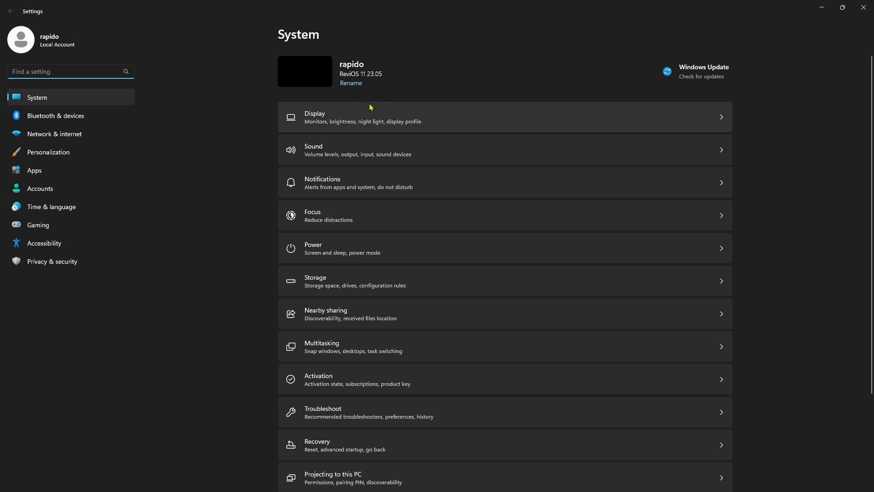
pyautogui.moveTo(141, 117)
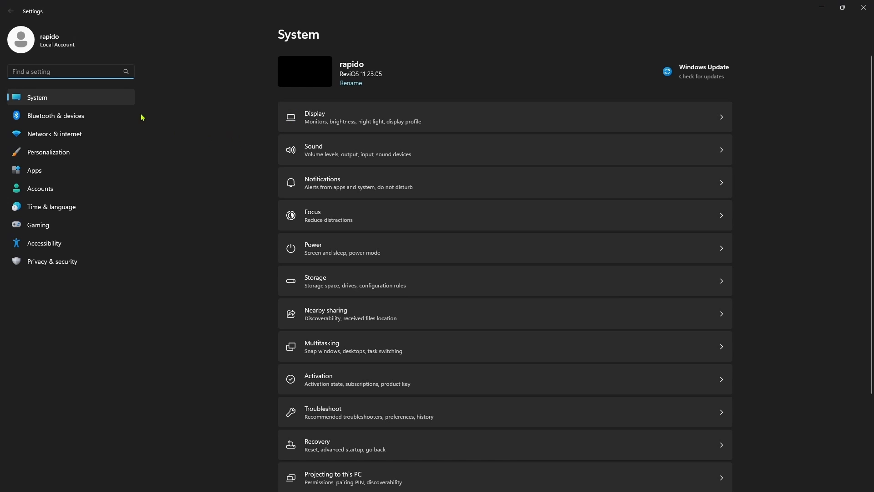
# Enter 'up' in Find a setting and choose Windows Update settings
pyautogui.write('up')
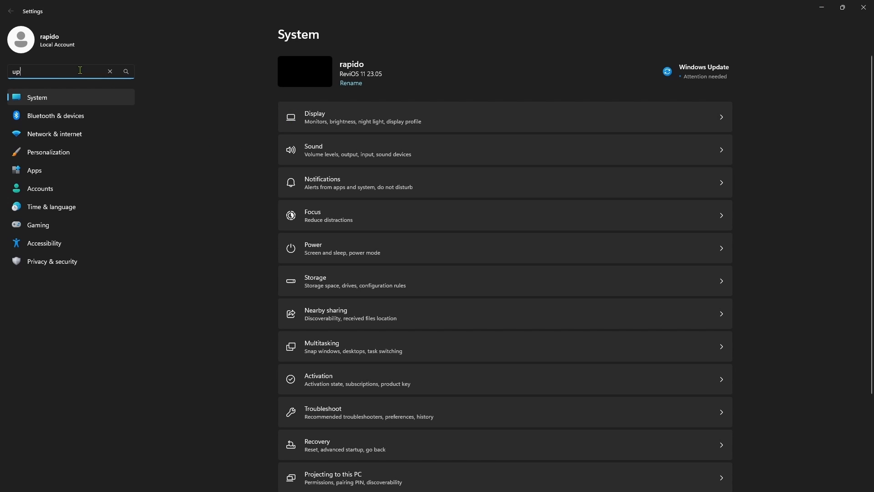
pyautogui.write('up')
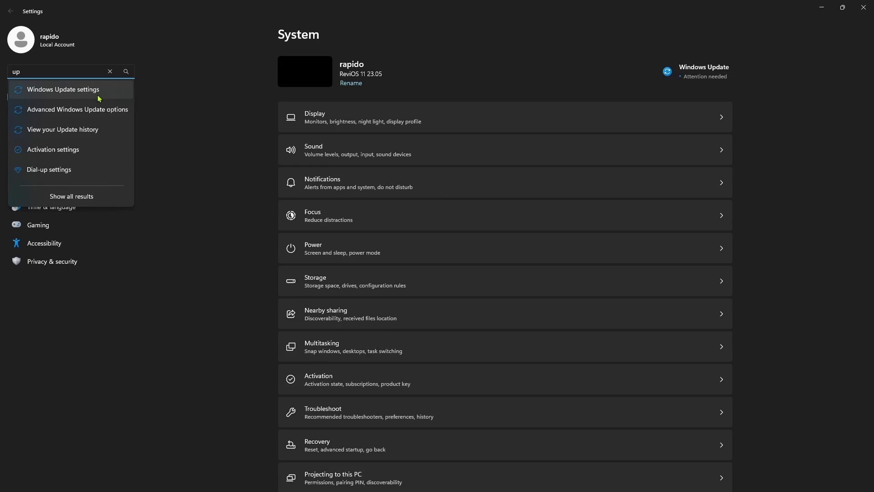
pyautogui.click(52, 261)
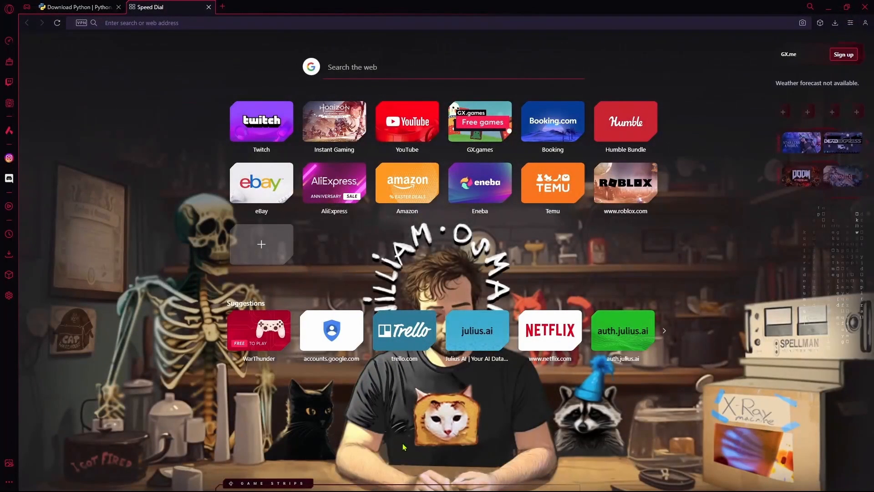
pyautogui.moveTo(812, 289)
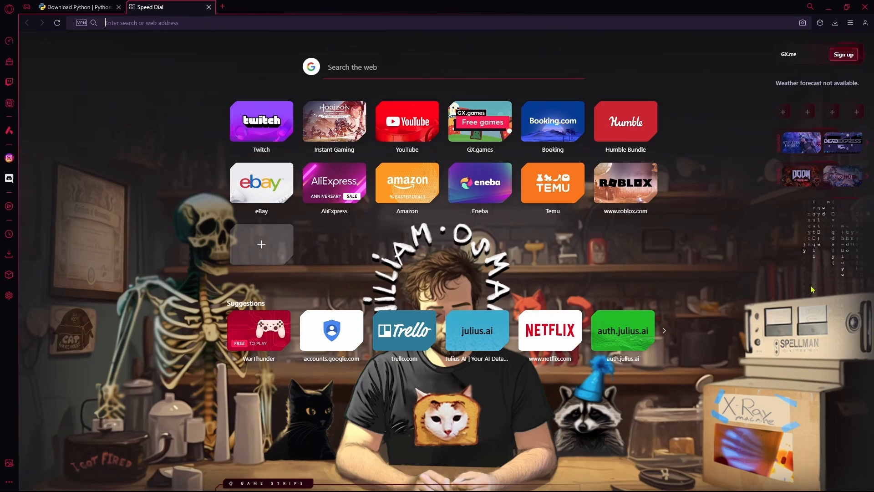